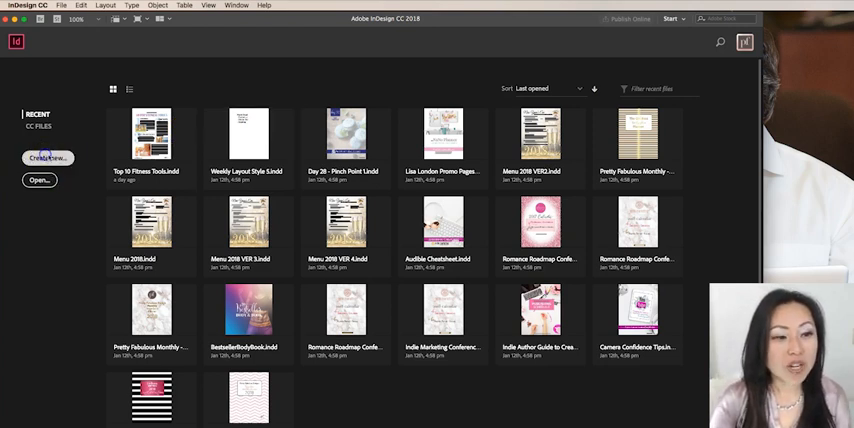
Create a new 8.5 × 11 in document in inches with 1-inch margins on all sides.
left_click(45, 155)
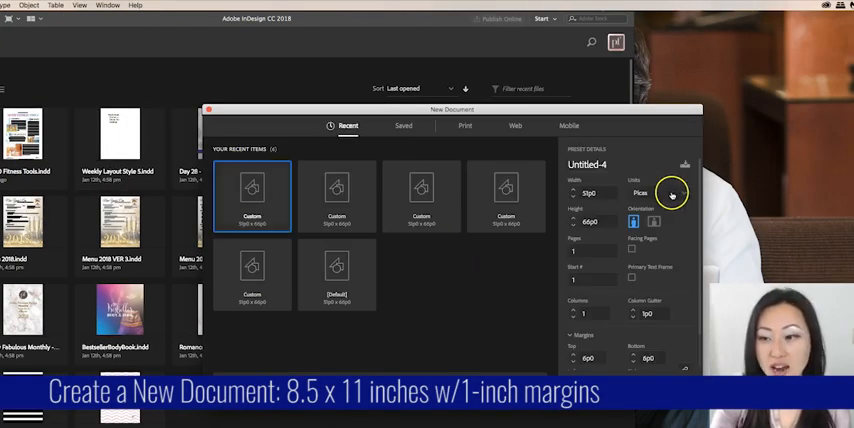
left_click(671, 191)
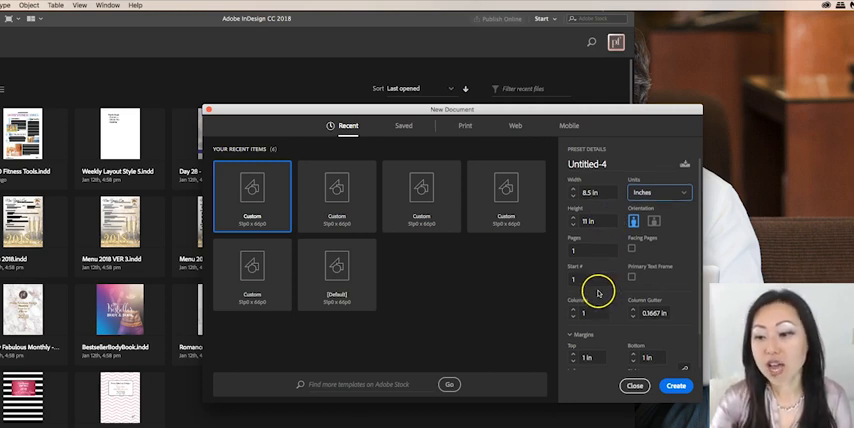
scroll("down", 3)
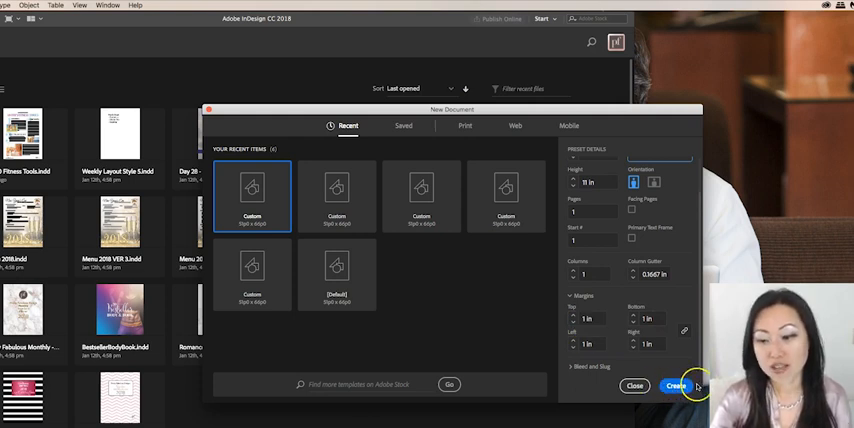
left_click(680, 386)
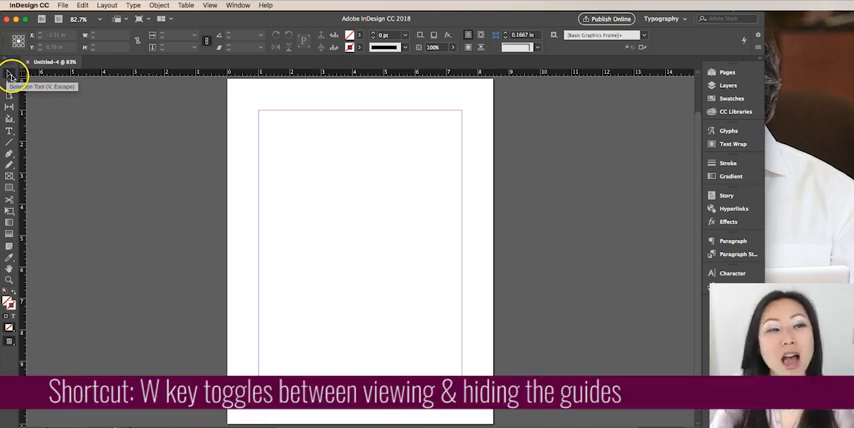
key("w")
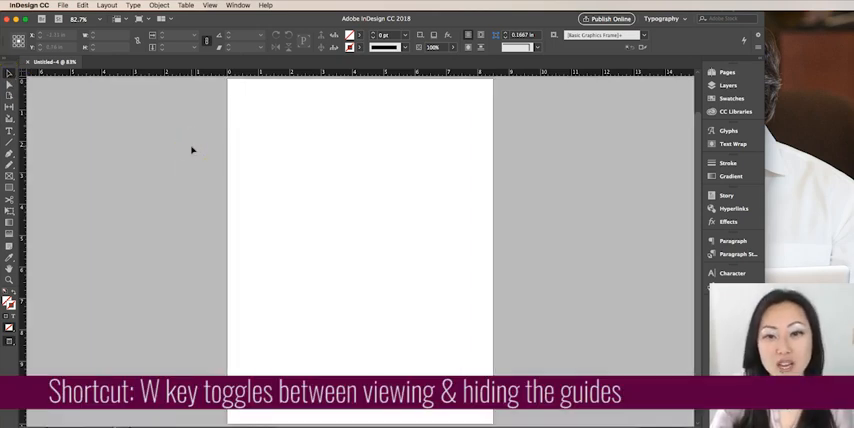
key("w")
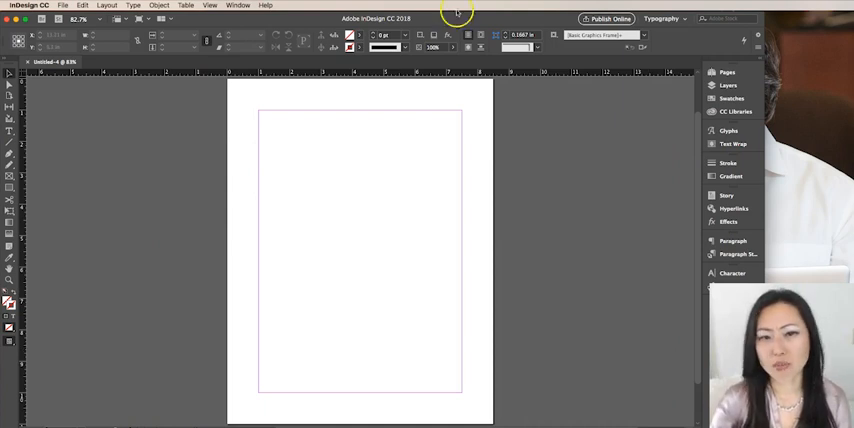
left_click(238, 6)
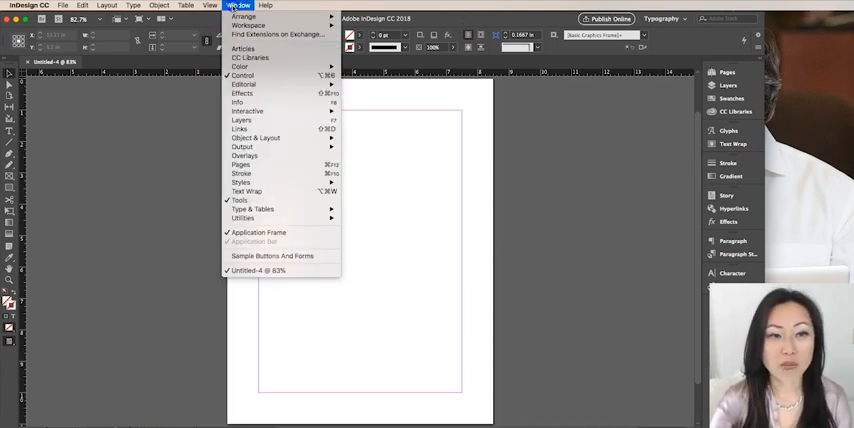
mouse_move(240, 203)
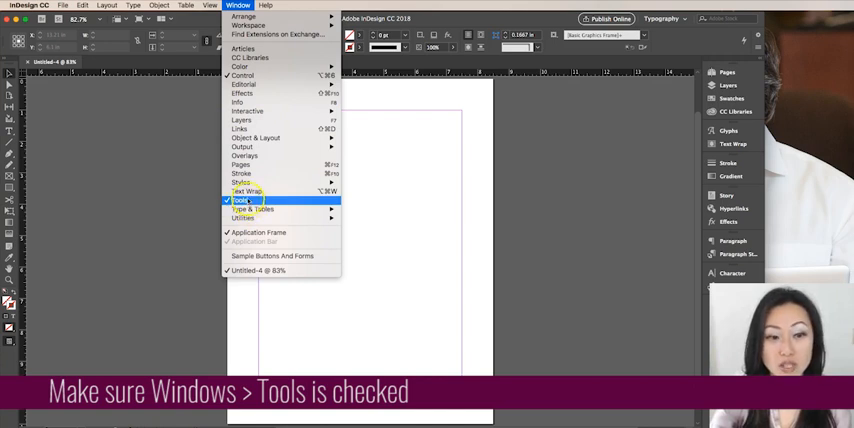
left_click(245, 203)
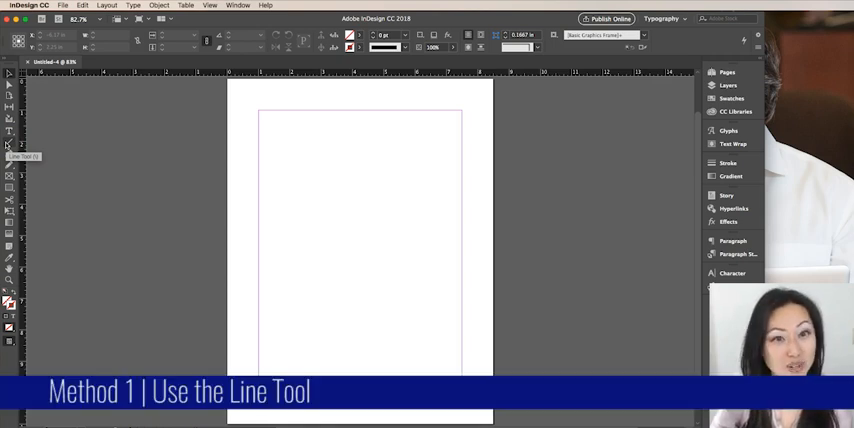
mouse_move(229, 159)
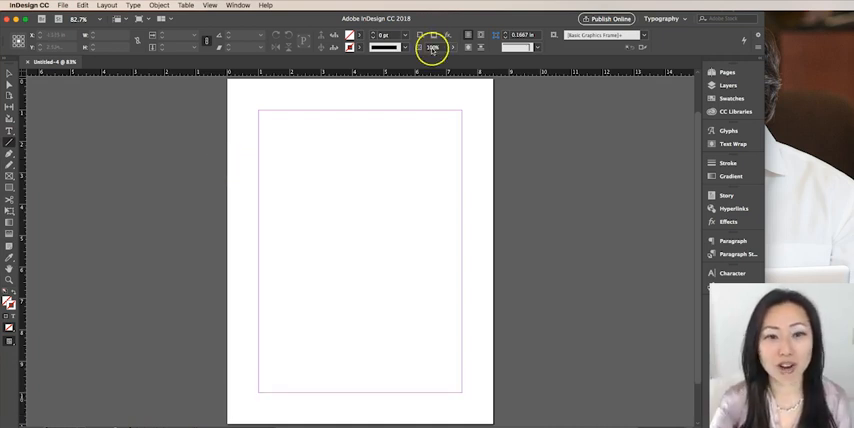
Set the line stroke to 1 pt weight with a black colour.
left_click(389, 36)
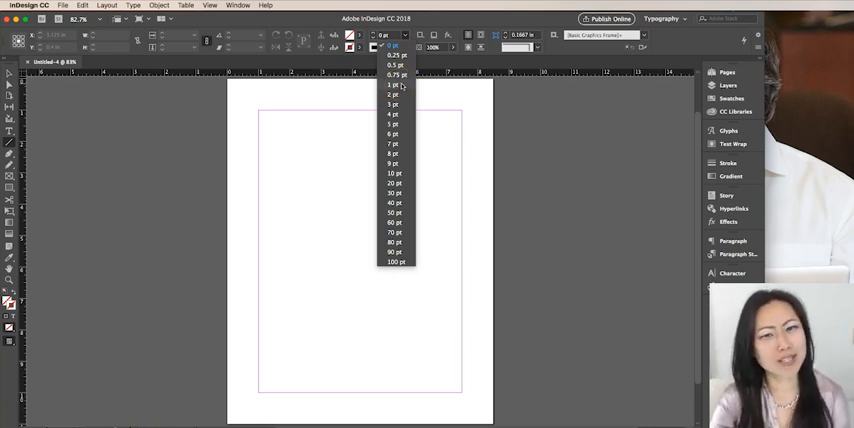
left_click(390, 85)
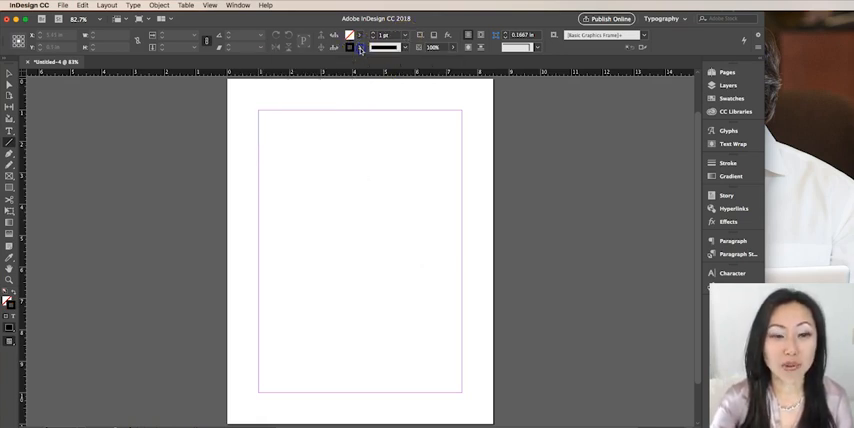
left_click(353, 49)
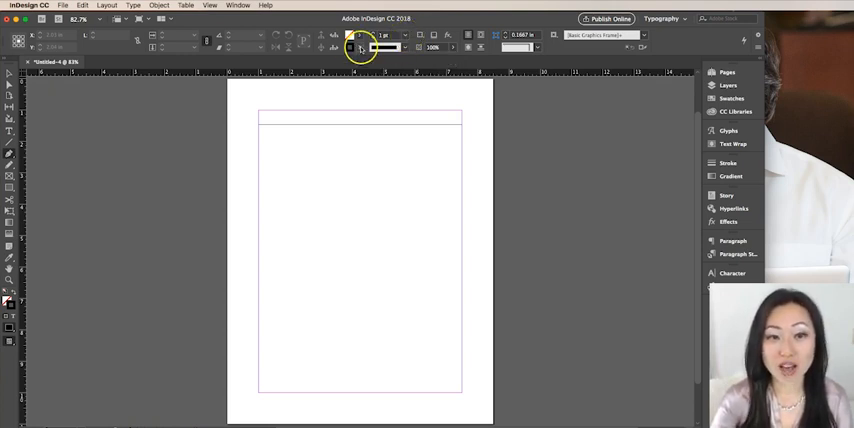
Pick a stroke colour for the next line in the Control panel.
left_click(360, 43)
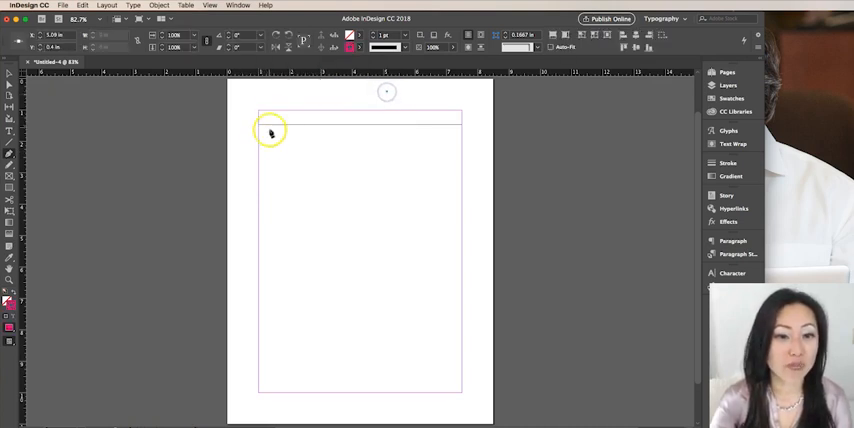
mouse_move(387, 98)
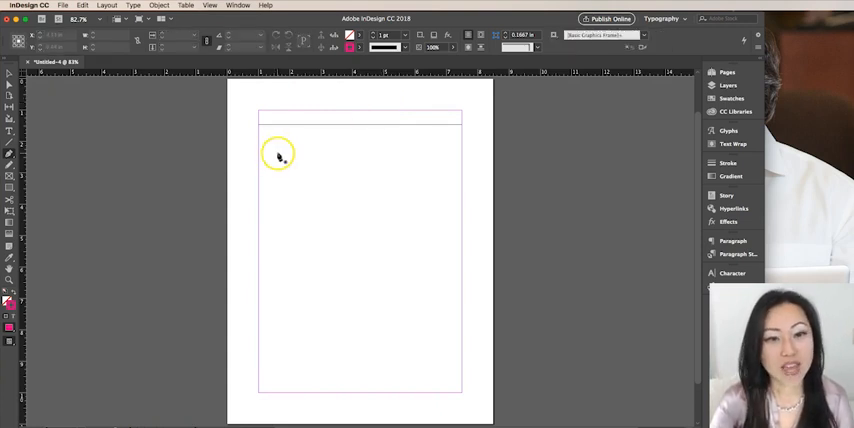
mouse_move(260, 143)
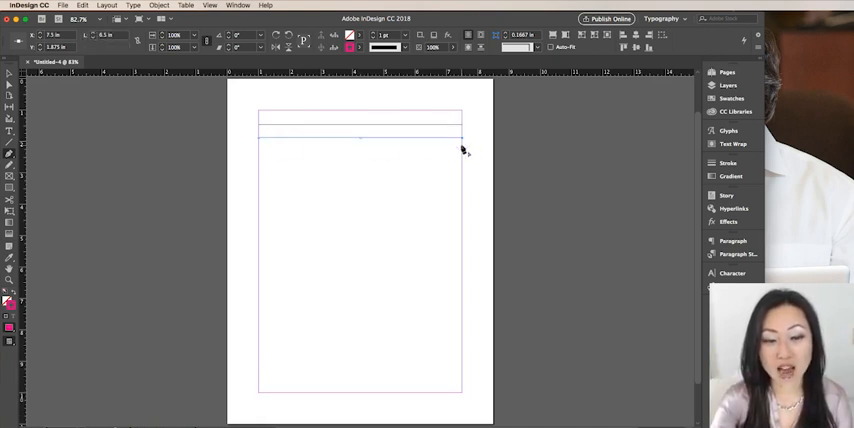
mouse_move(119, 133)
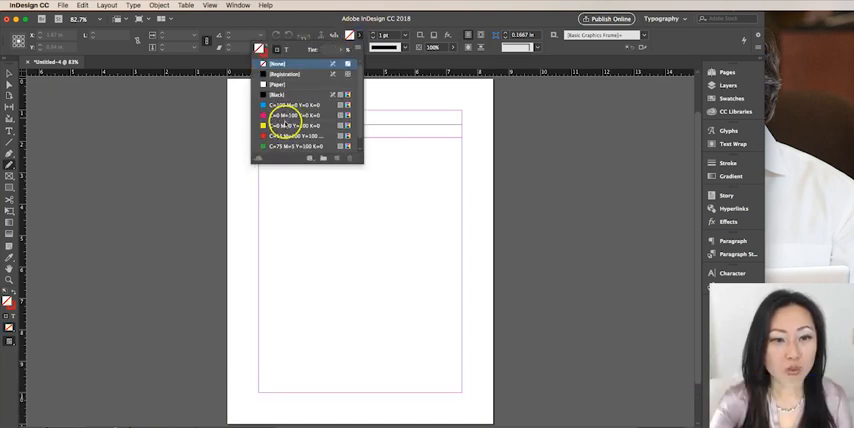
Choose a red swatch as the stroke colour.
left_click(293, 125)
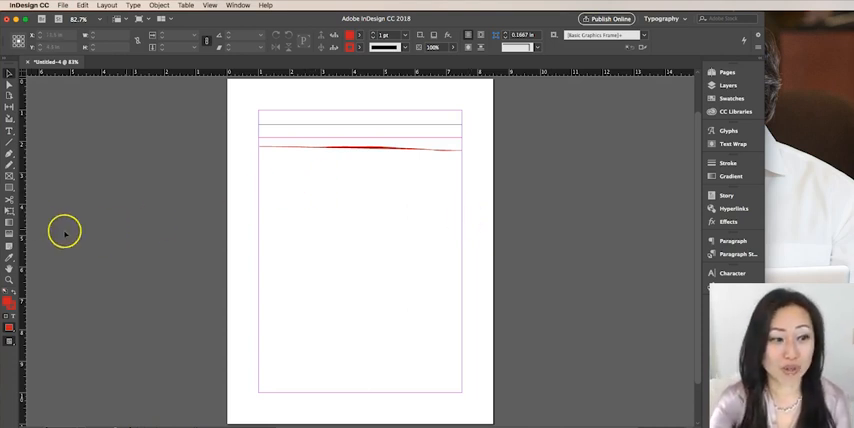
mouse_move(16, 188)
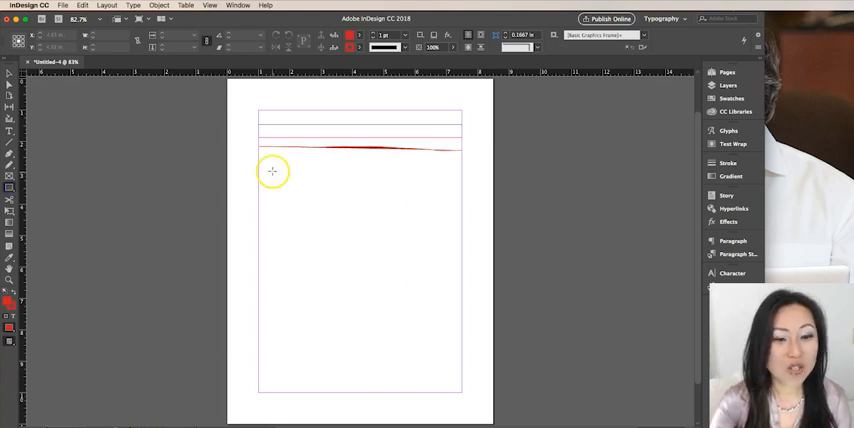
Draw a thin bar below the lines with no fill and a green outline.
left_click_drag(262, 163, 452, 176)
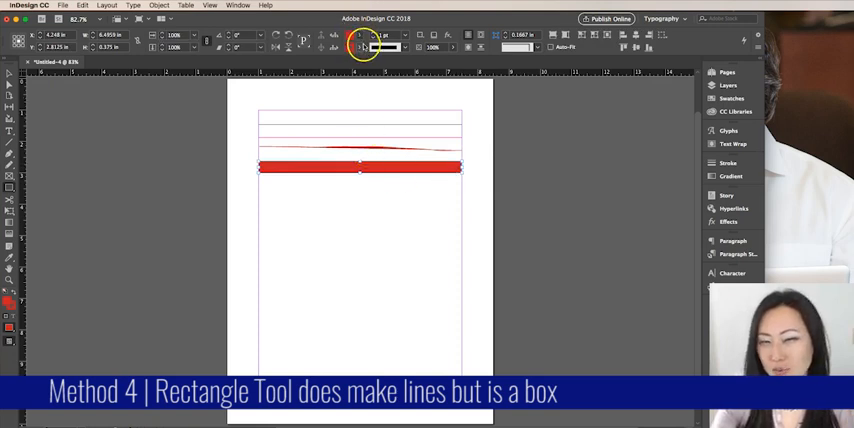
left_click(347, 47)
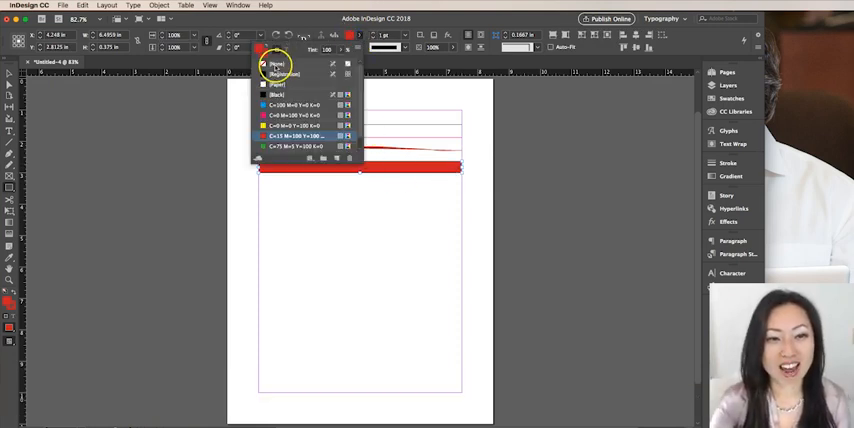
left_click(277, 63)
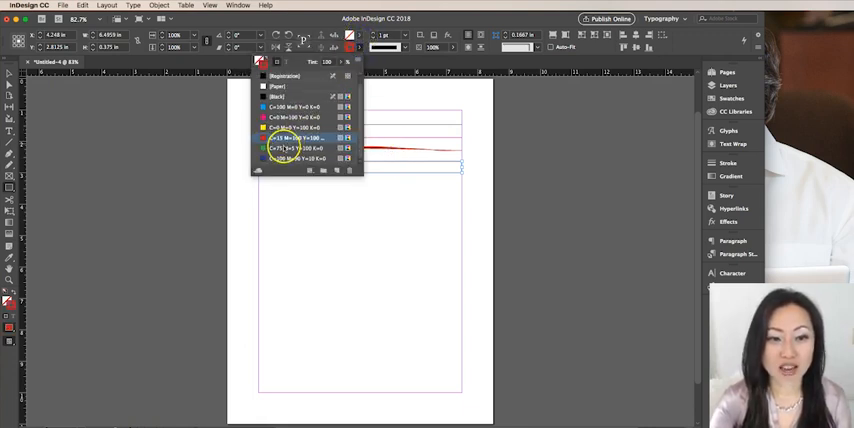
left_click(300, 150)
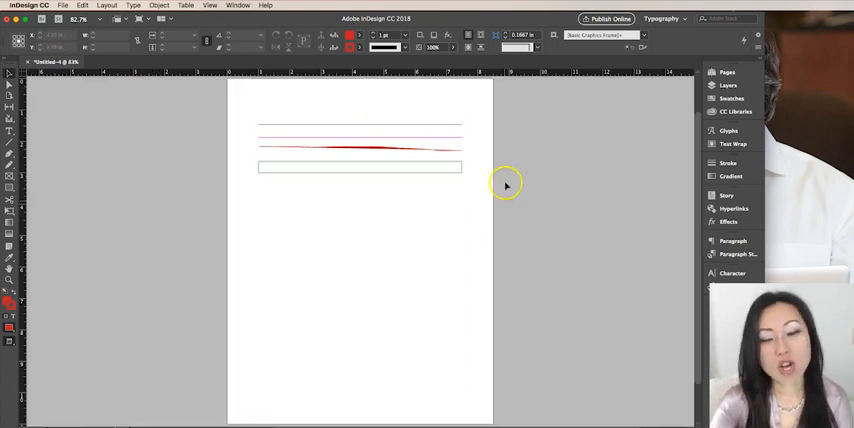
mouse_move(463, 155)
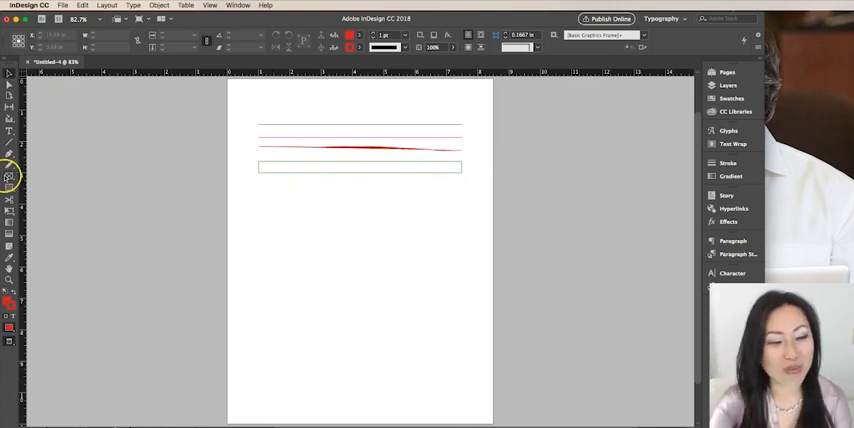
mouse_move(107, 160)
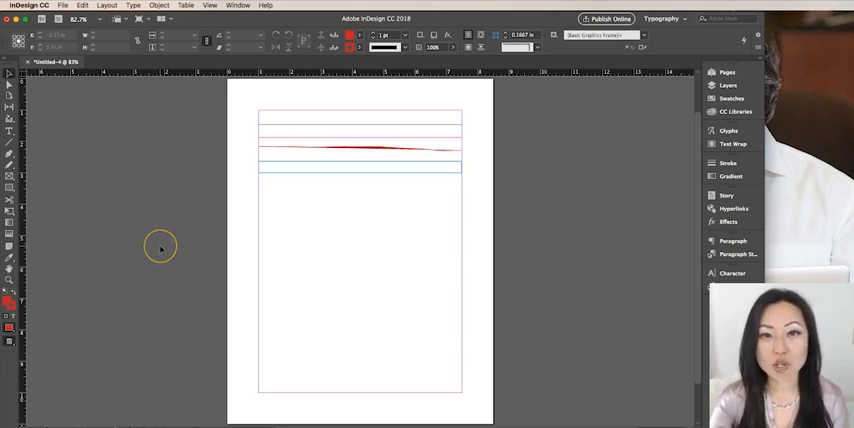
mouse_move(162, 249)
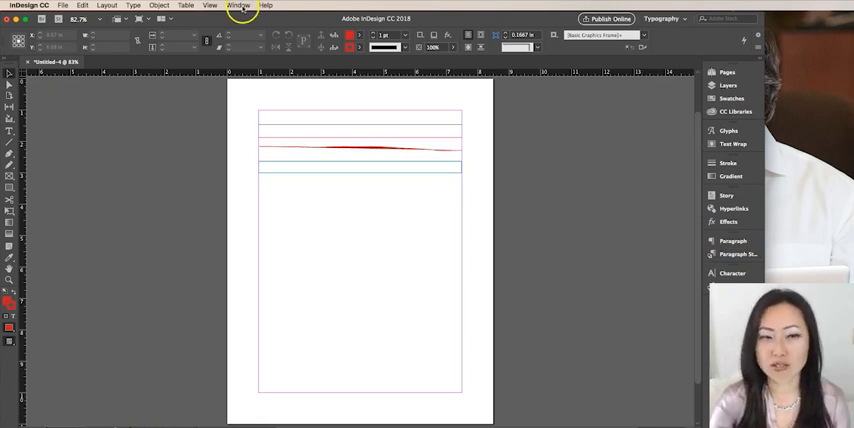
Browse the Window > Type & Tables panel list for the Paragraph panel.
left_click(237, 5)
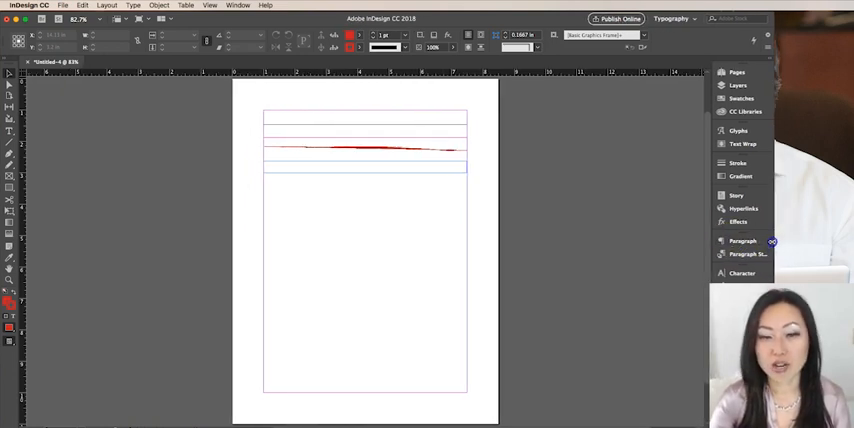
left_click(234, 7)
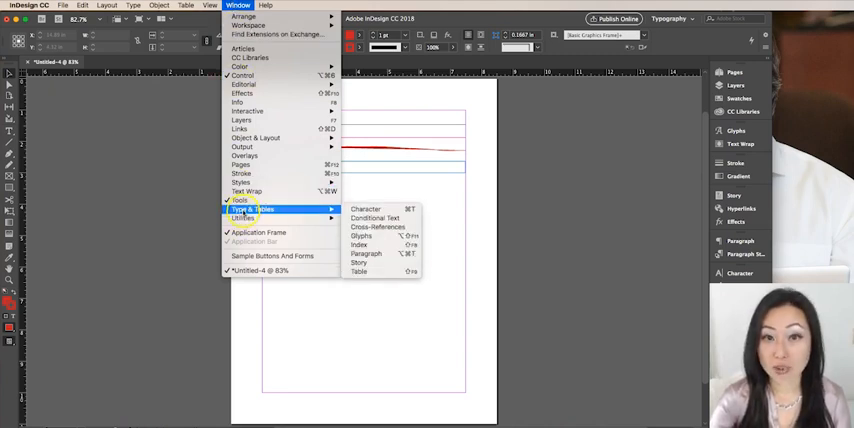
mouse_move(372, 262)
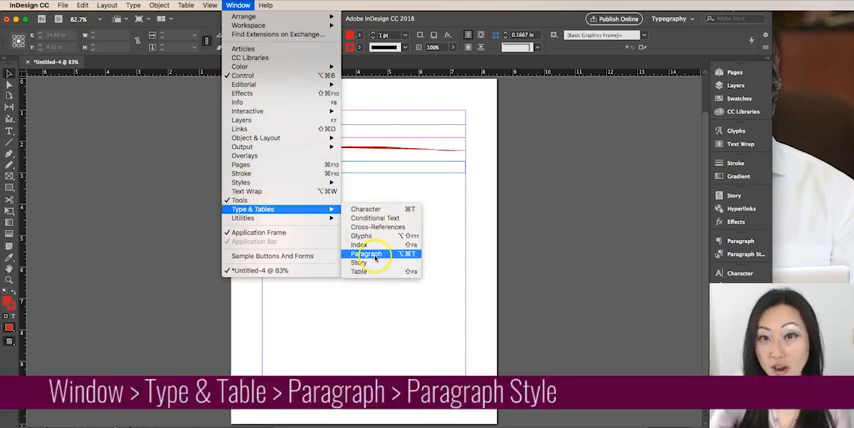
In the Paragraph Styles panel, add a new style and rename it 'Lined Notes'.
left_click(364, 262)
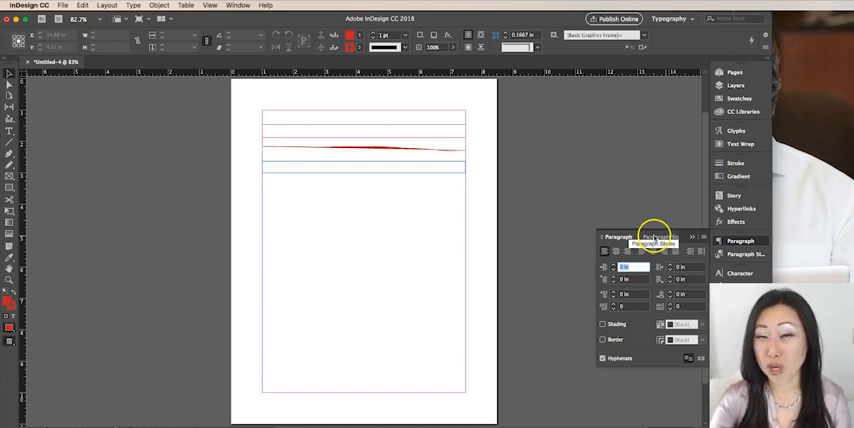
left_click(655, 237)
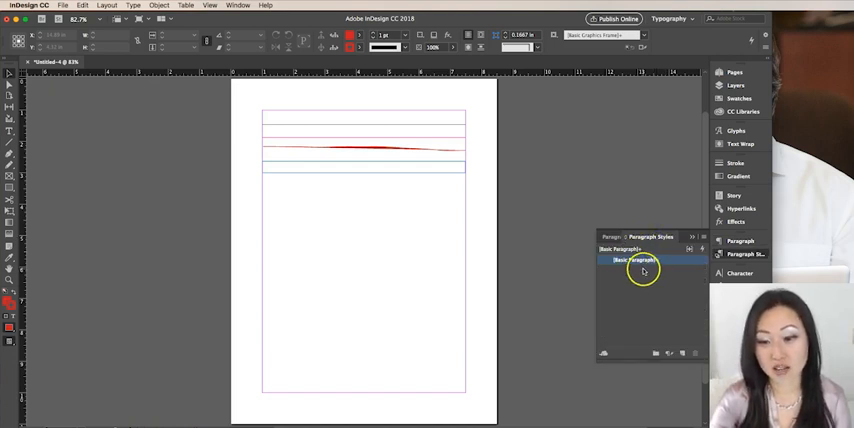
mouse_move(680, 353)
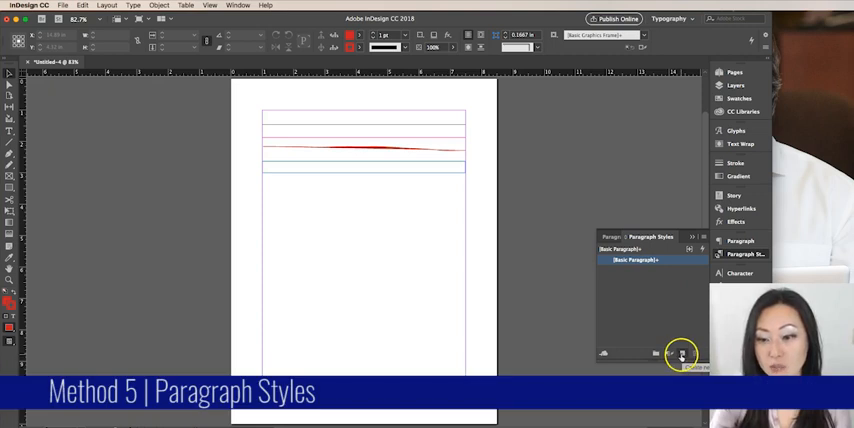
left_click(680, 354)
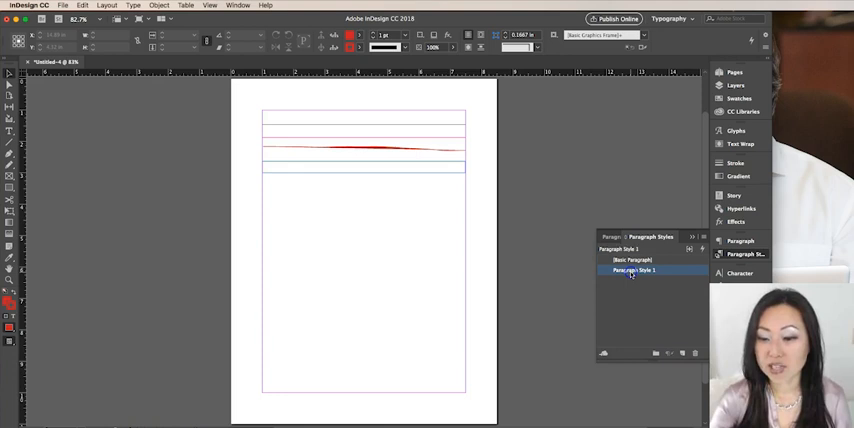
double_click(634, 270)
type("Lined Notes")
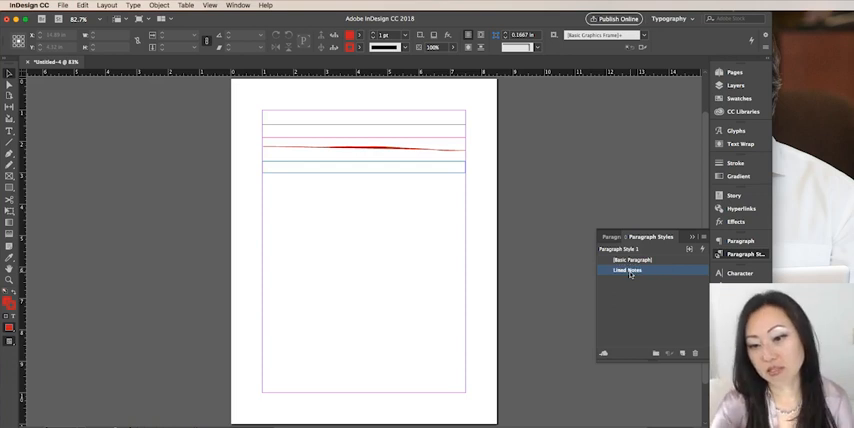
Turn on a Rule Above for Lined Notes coloured C=100 M=90 Y=10 K=0 dark blue.
double_click(635, 271)
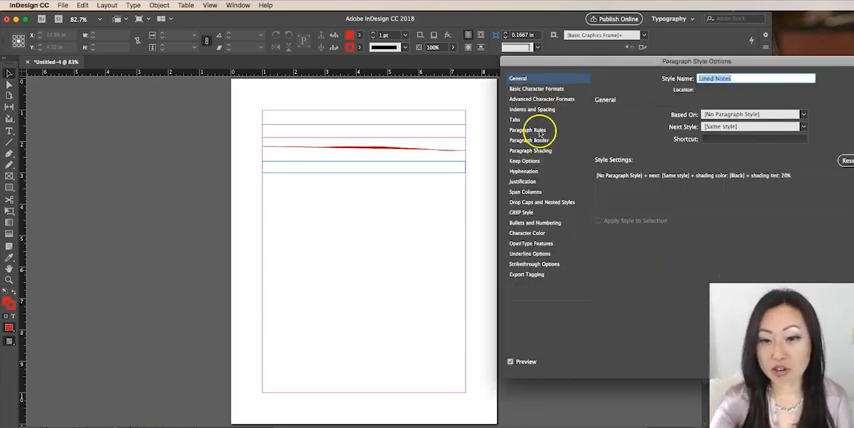
left_click(527, 130)
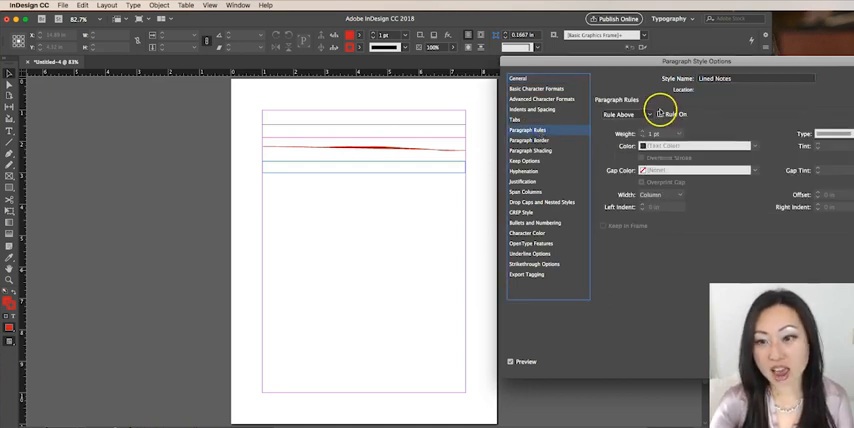
left_click(663, 115)
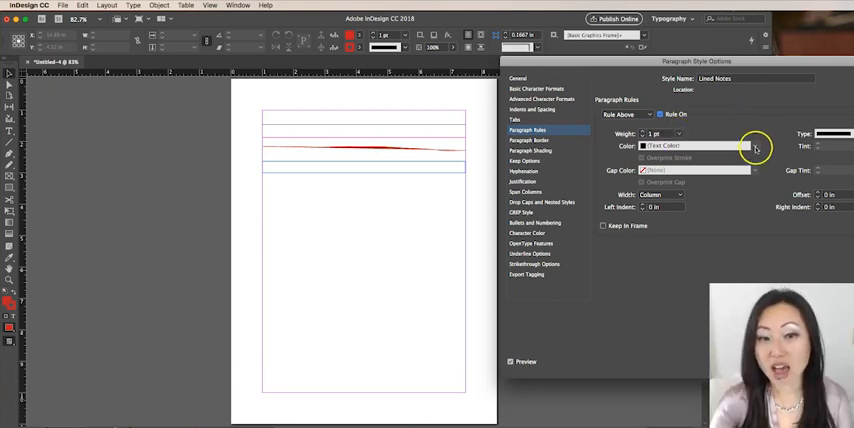
left_click(754, 147)
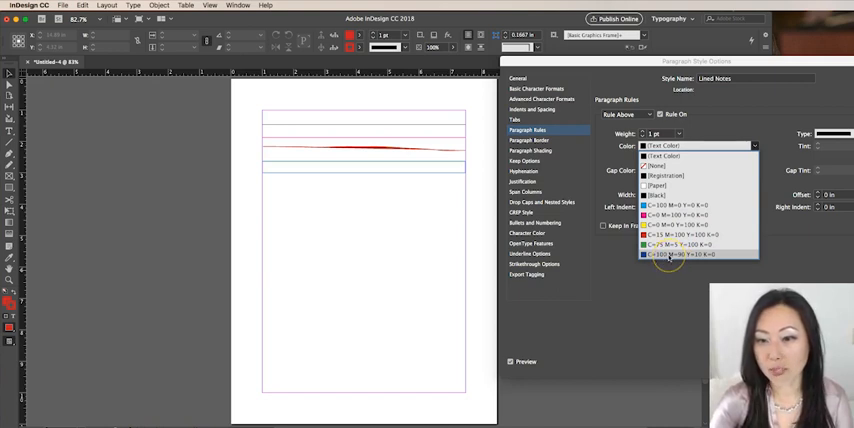
left_click(675, 253)
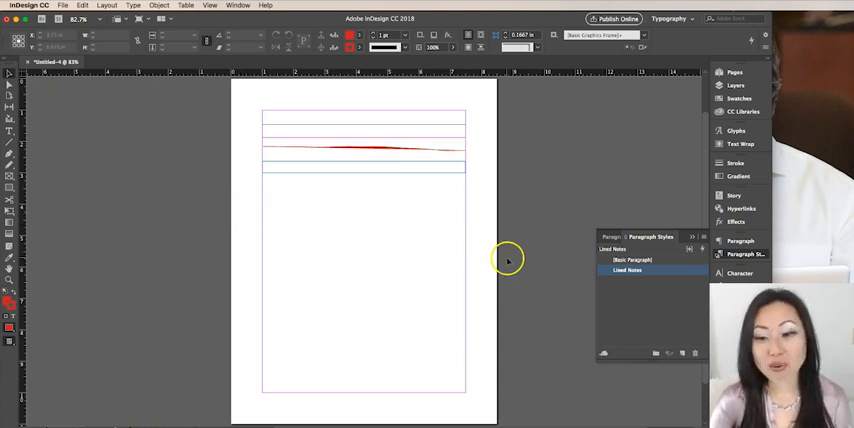
mouse_move(335, 210)
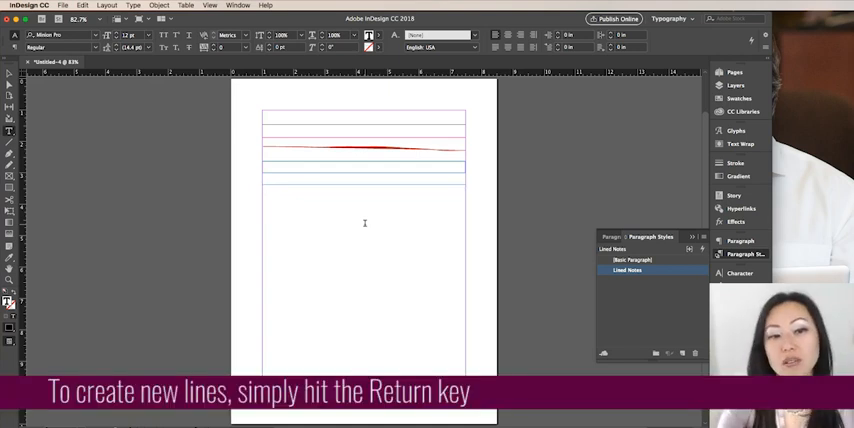
Add empty Lined Notes paragraphs forming blue ruled lines, then reopen the style options.
key("Return")
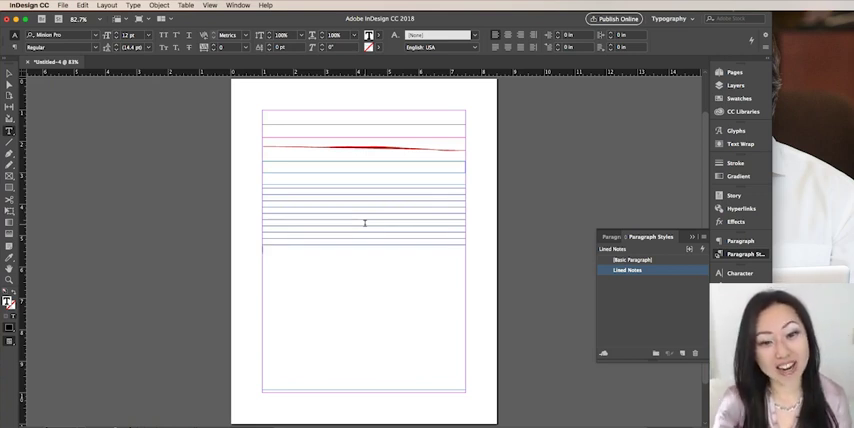
left_click(634, 272)
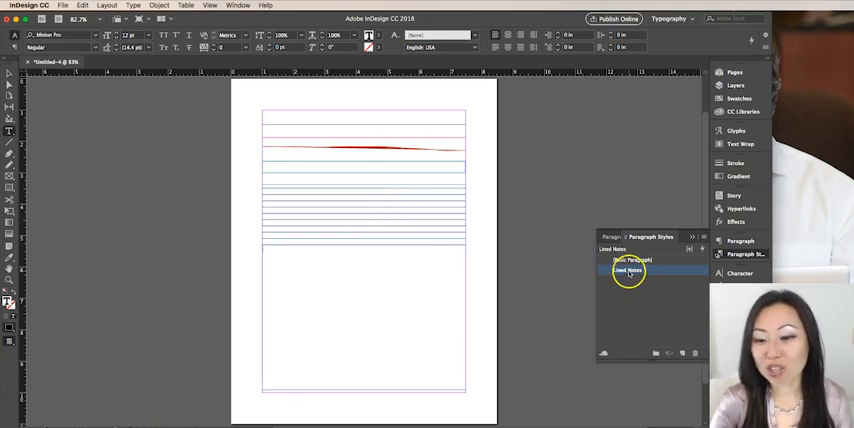
double_click(631, 271)
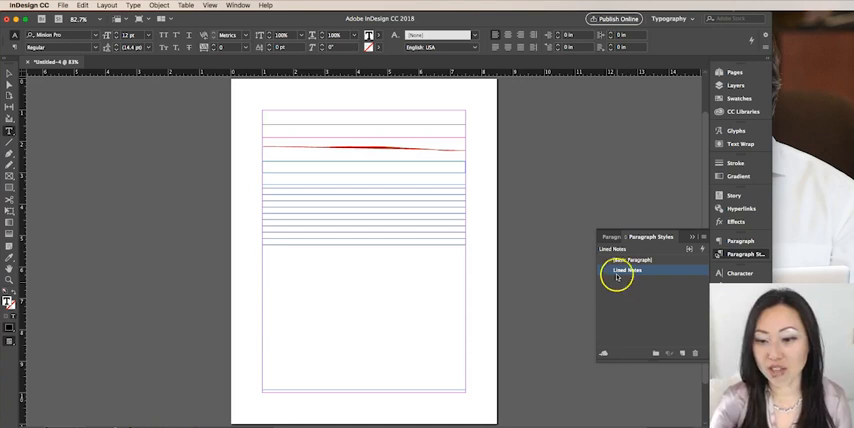
double_click(638, 272)
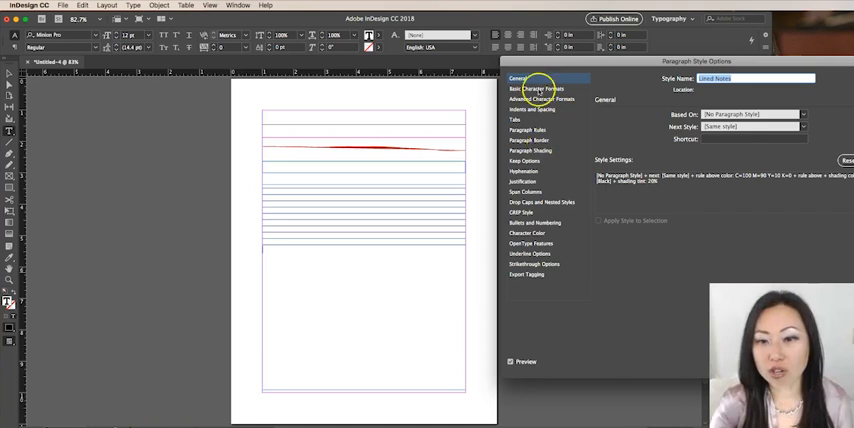
Raise the Lined Notes leading to 24 pt, then to a larger value.
left_click(533, 90)
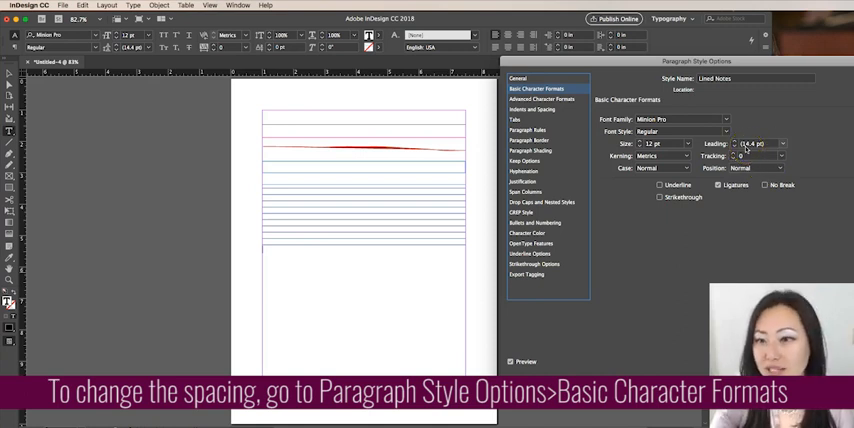
left_click(773, 143)
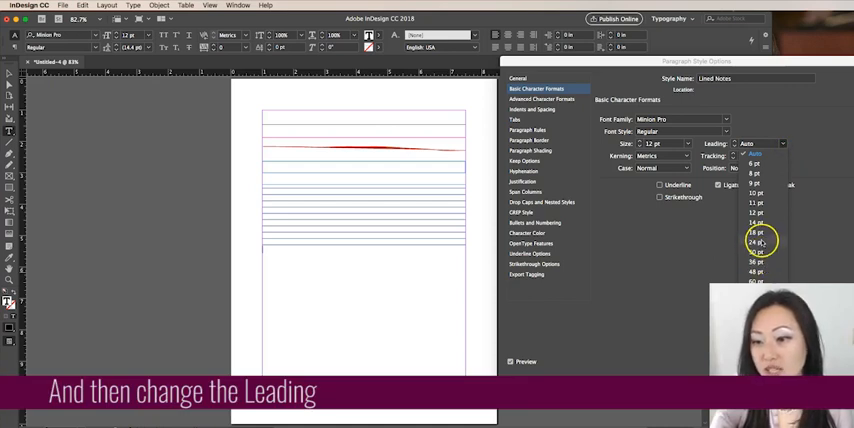
left_click(756, 243)
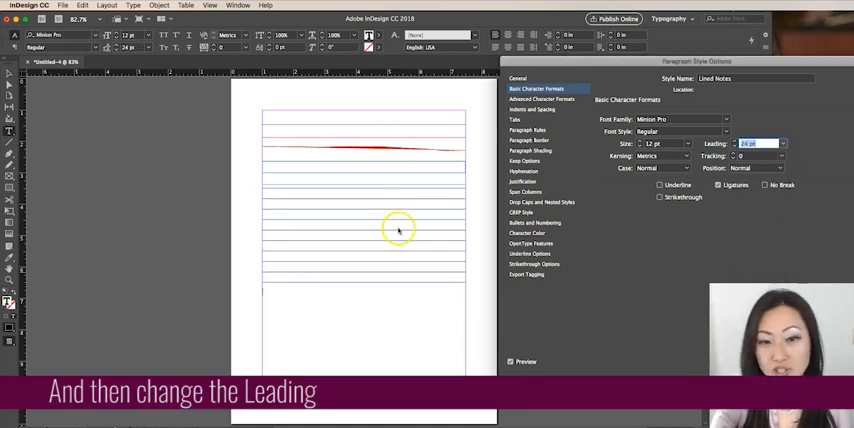
left_click(779, 143)
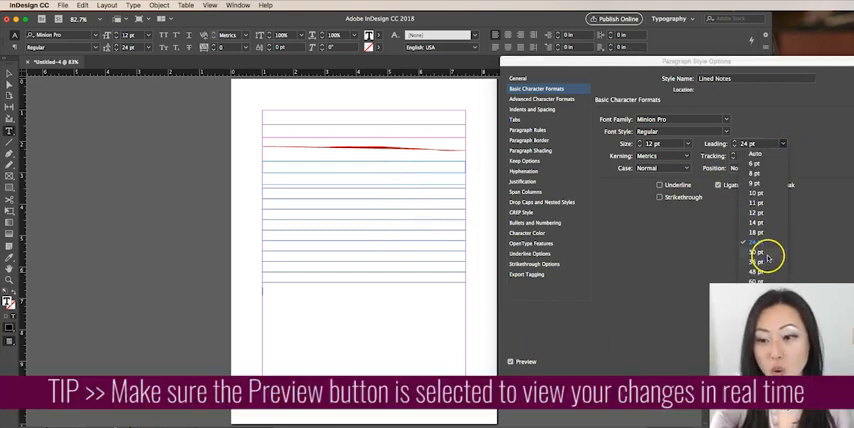
left_click(768, 258)
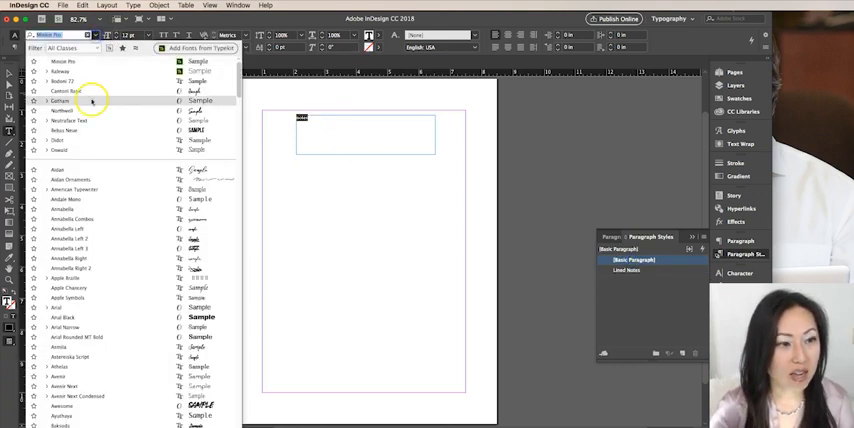
Scroll the font menu to choose a display typeface for the 'notes' heading.
scroll("down", 3)
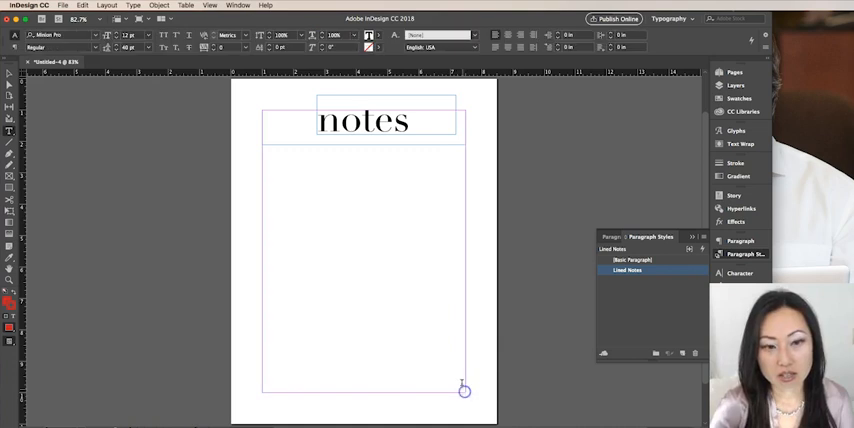
Reopen Paragraph Style Options for the Lined Notes paragraph style.
double_click(628, 270)
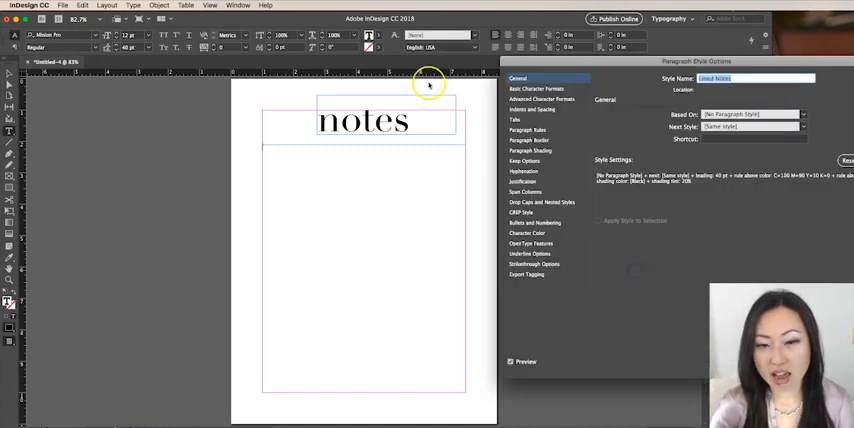